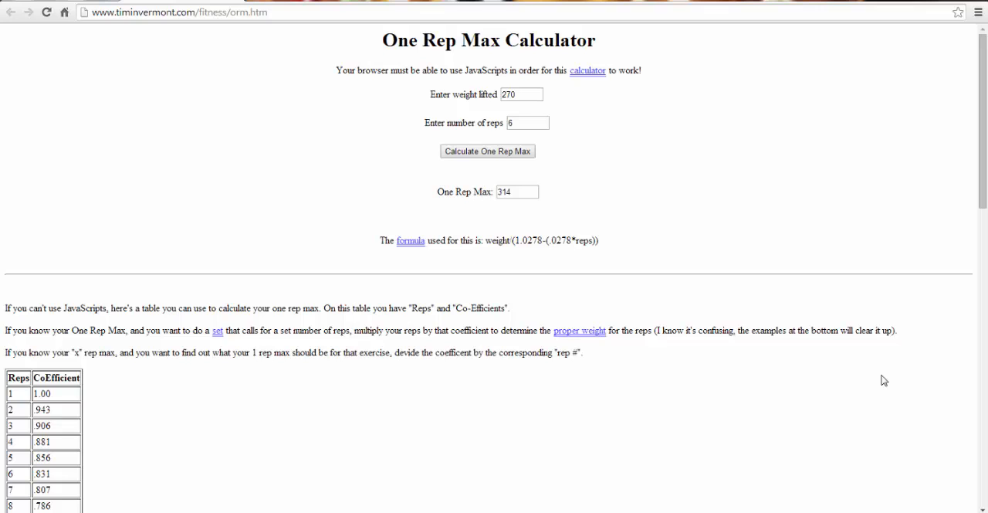
{"action": "mouse_move", "coordinate": [639, 168]}
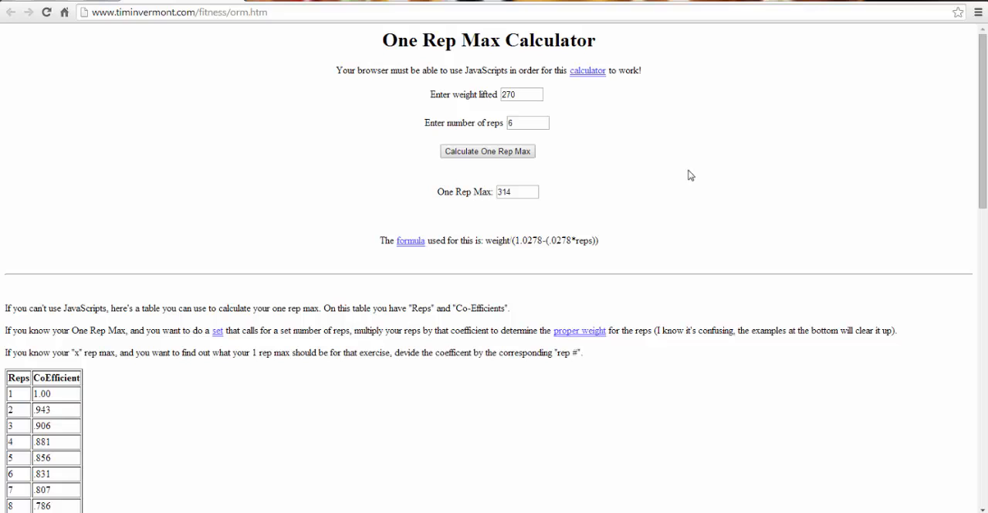
{"action": "mouse_move", "coordinate": [491, 235]}
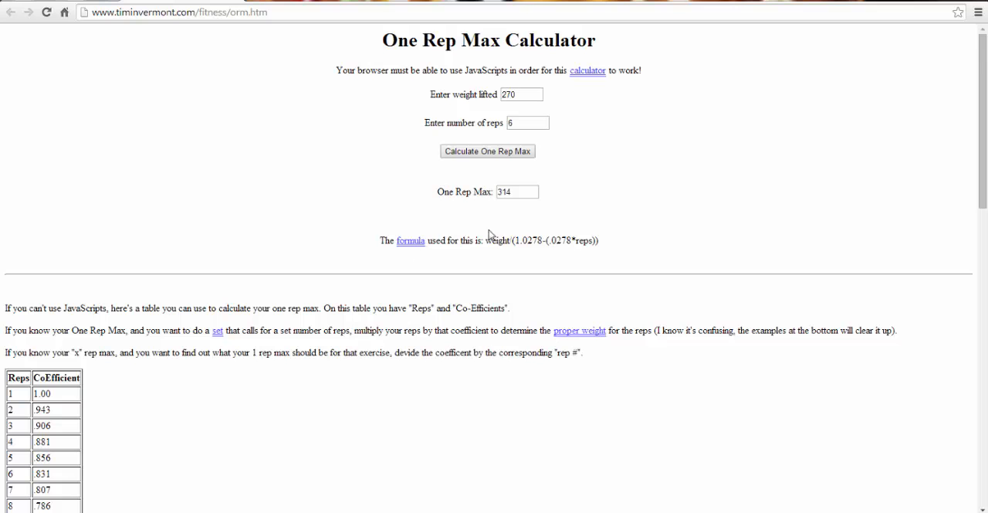
{"action": "mouse_move", "coordinate": [489, 234]}
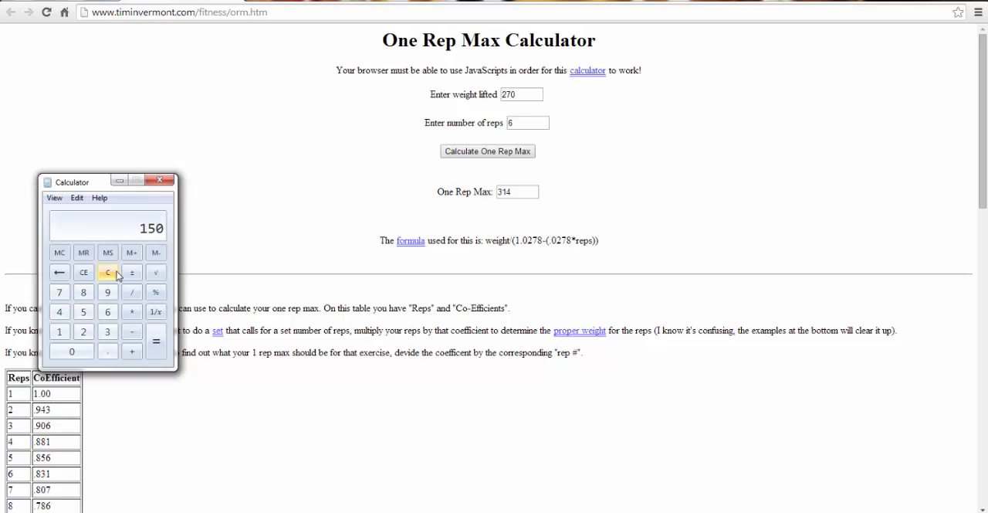
Replace the weight lifted 270 with 150 at 6 reps and recalculate, giving 174
{"action": "left_click", "coordinate": [131, 253]}
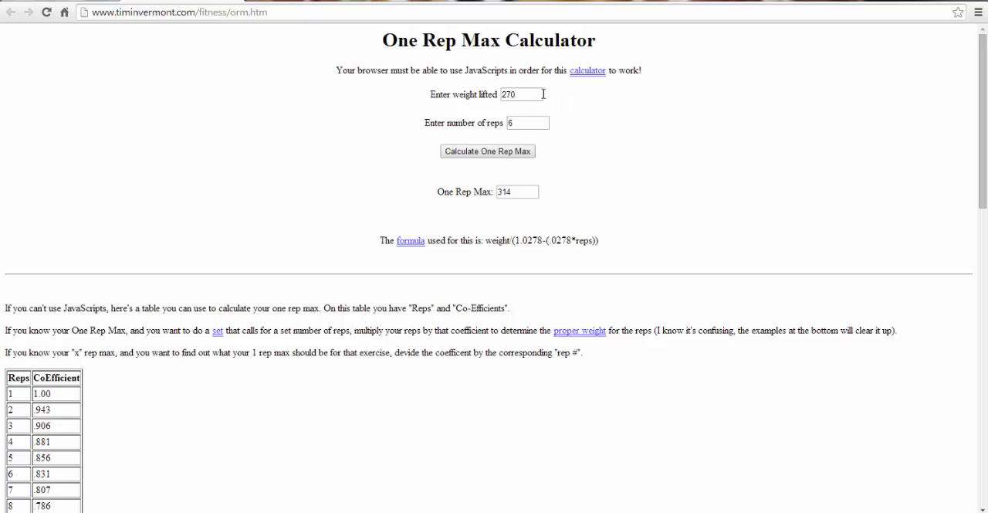
{"action": "left_click", "coordinate": [522, 93]}
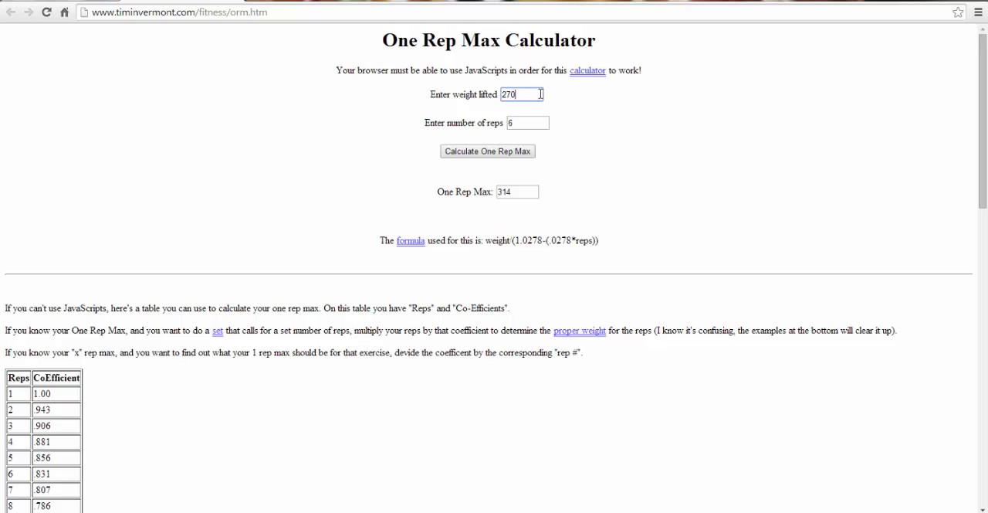
{"action": "double_click", "coordinate": [522, 94]}
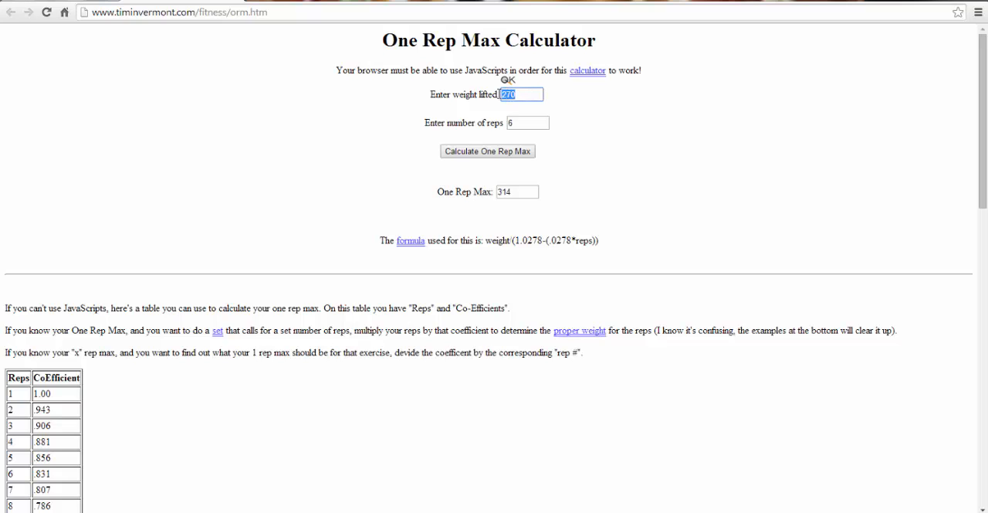
{"action": "key", "text": "Delete"}
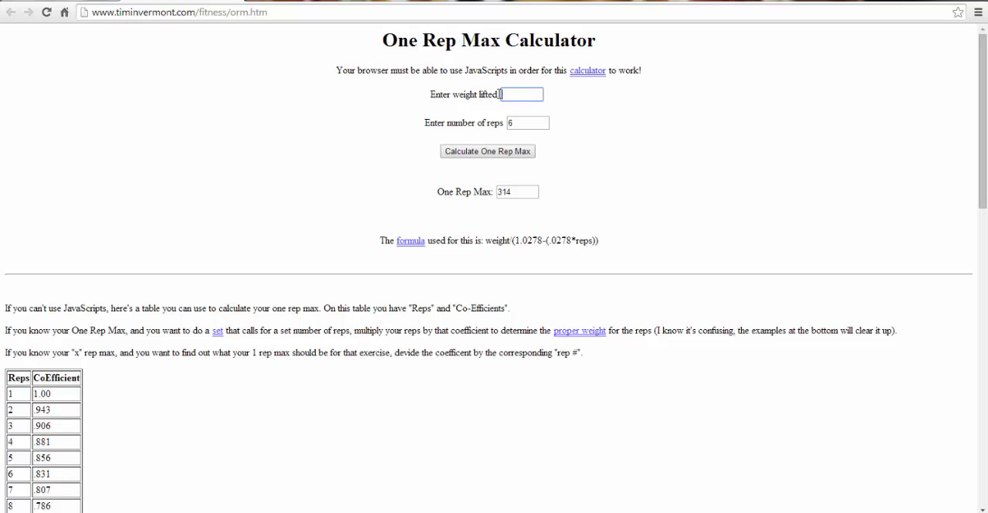
{"action": "type", "text": "150"}
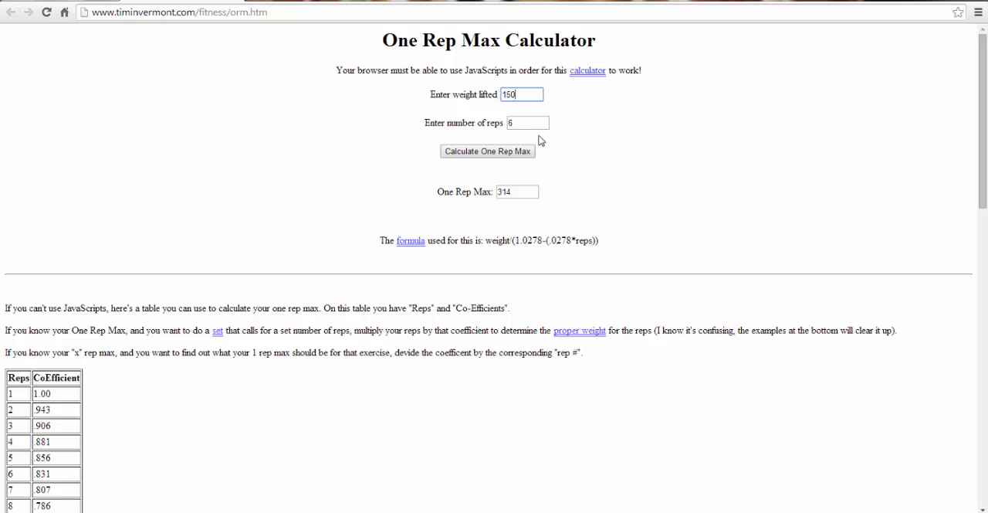
{"action": "left_click", "coordinate": [488, 151]}
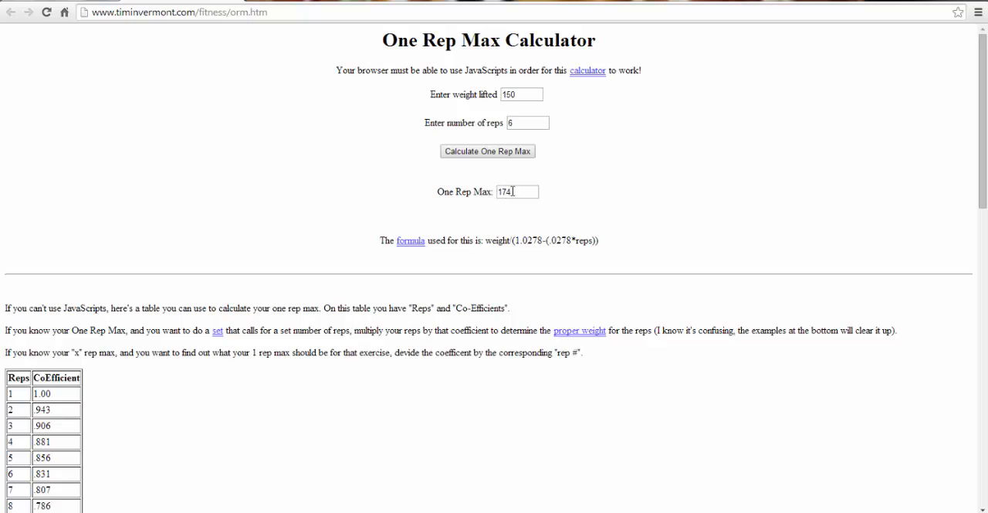
{"action": "mouse_move", "coordinate": [547, 167]}
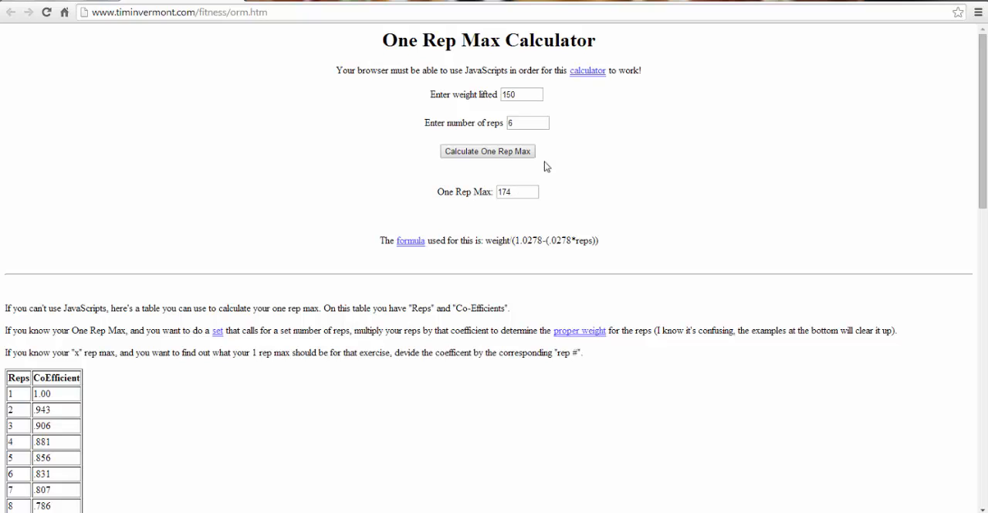
{"action": "mouse_move", "coordinate": [559, 154]}
{"action": "type", "text": "8"}
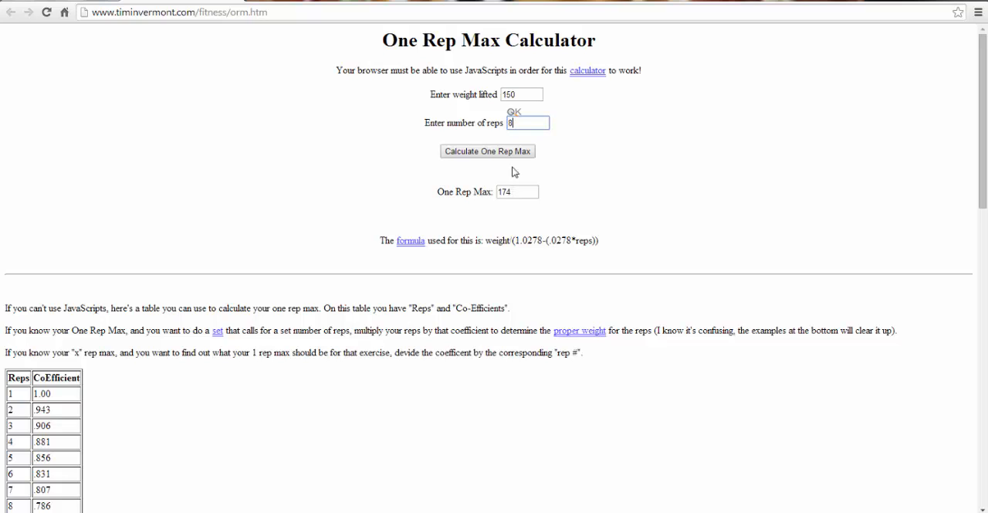
Recalculate 150 at 5, 10, 9 and 7 reps (186, 200, 193, 180), then enter 12 reps
{"action": "type", "text": "5"}
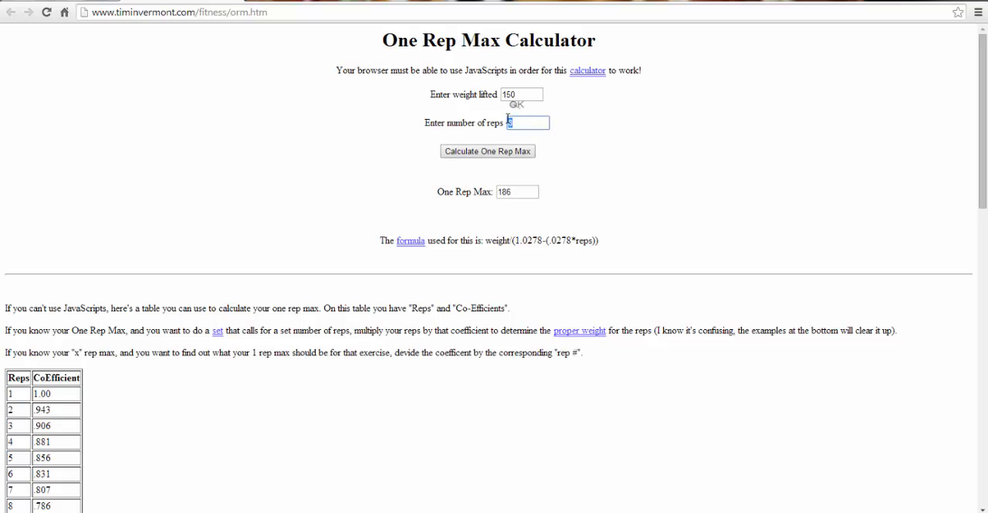
{"action": "type", "text": "10"}
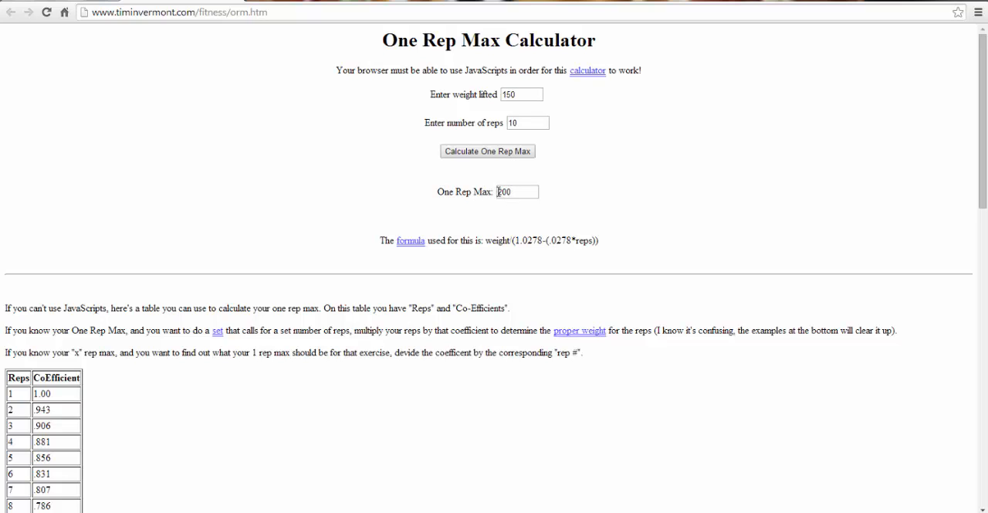
{"action": "mouse_move", "coordinate": [624, 184]}
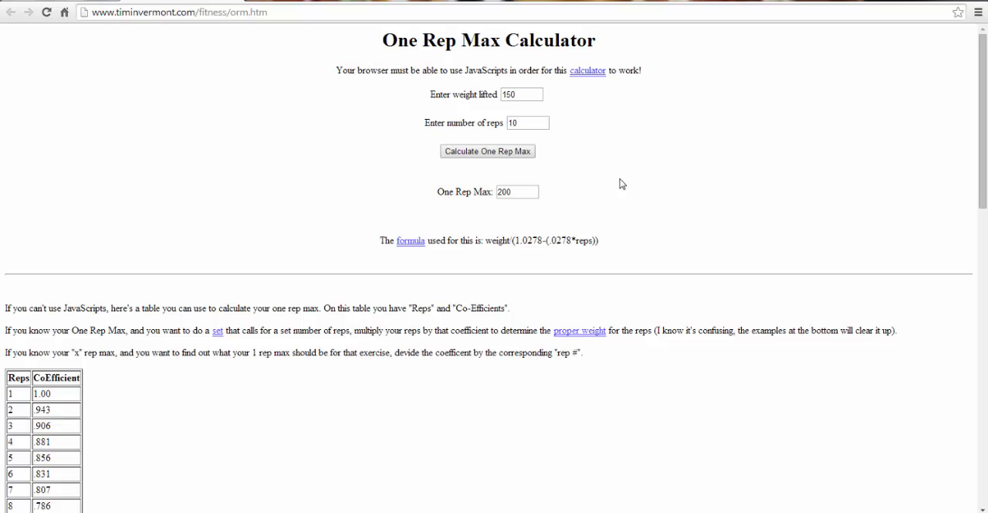
{"action": "mouse_move", "coordinate": [553, 139]}
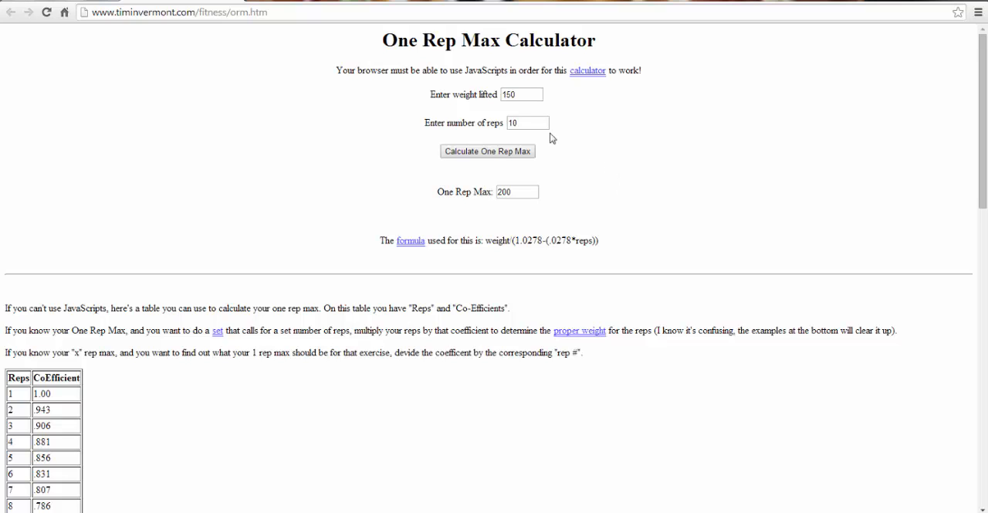
{"action": "left_click", "coordinate": [528, 124]}
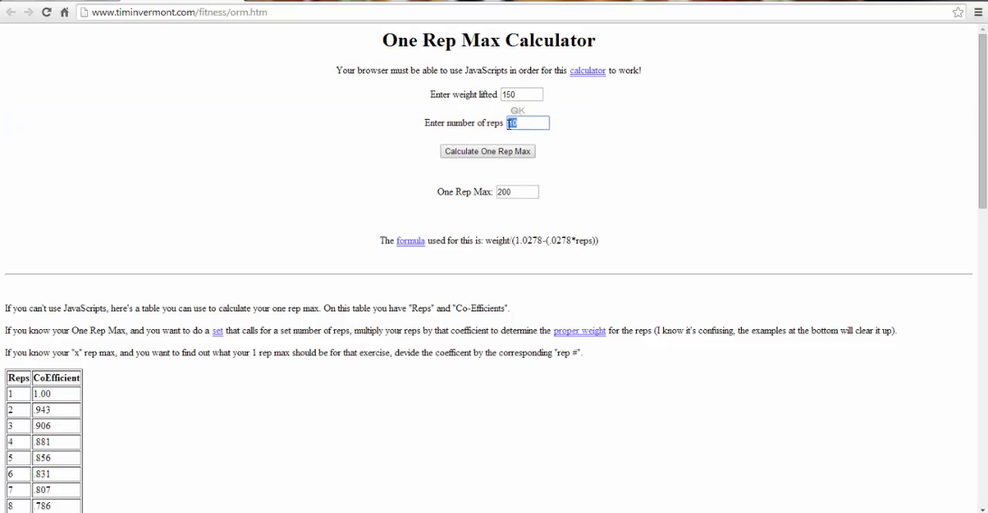
{"action": "type", "text": "9"}
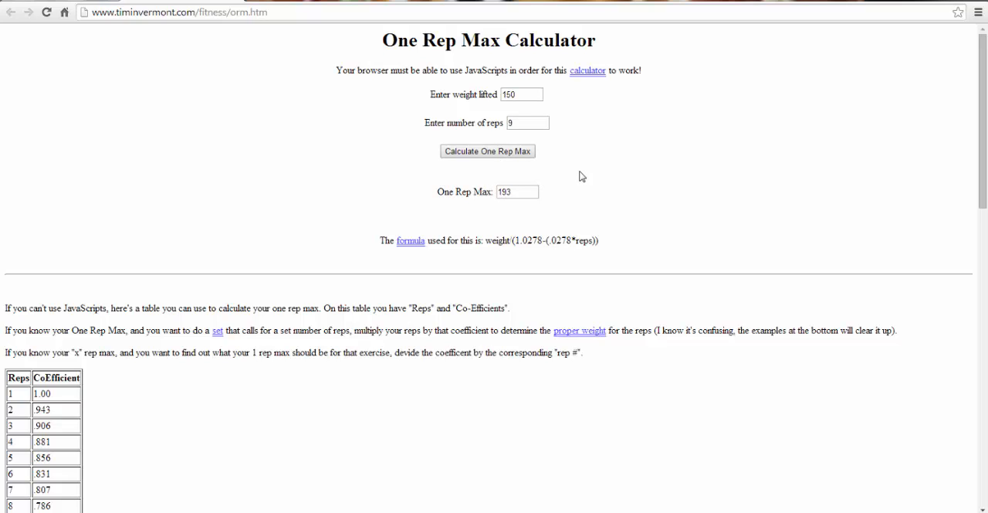
{"action": "left_click", "coordinate": [528, 123]}
{"action": "type", "text": "7"}
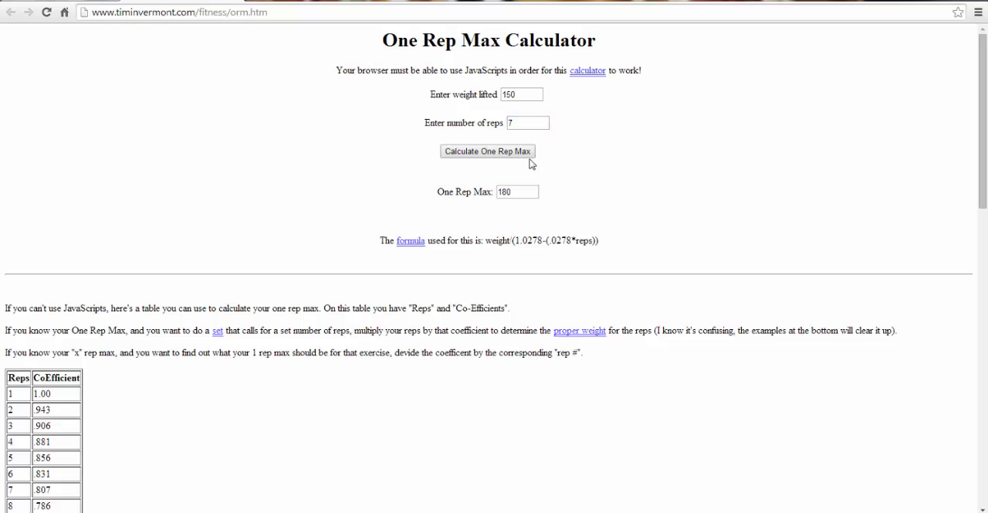
{"action": "mouse_move", "coordinate": [578, 191]}
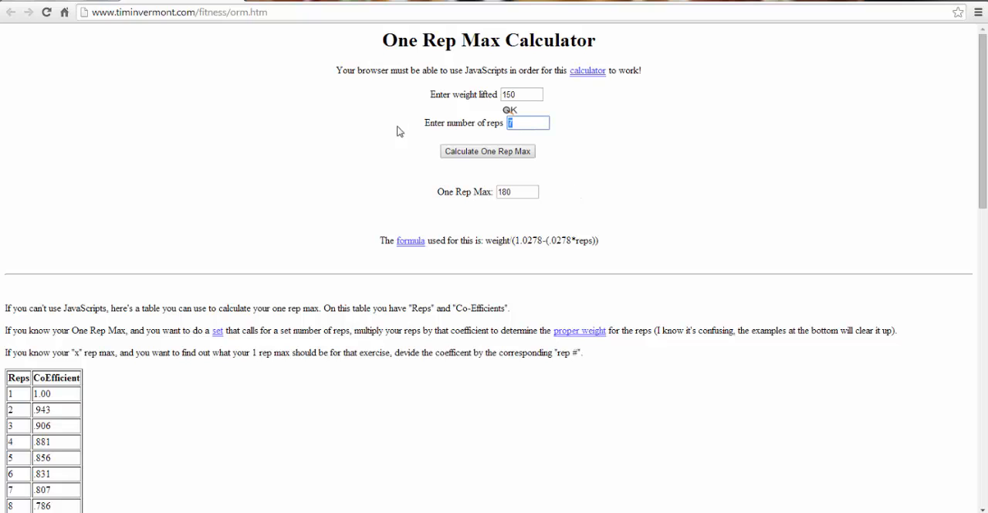
{"action": "mouse_move", "coordinate": [366, 148]}
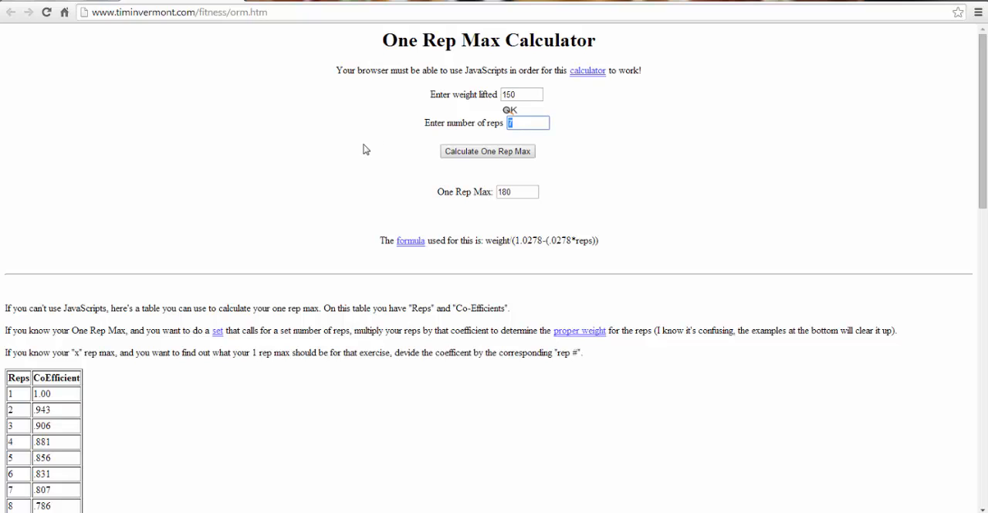
{"action": "type", "text": "12"}
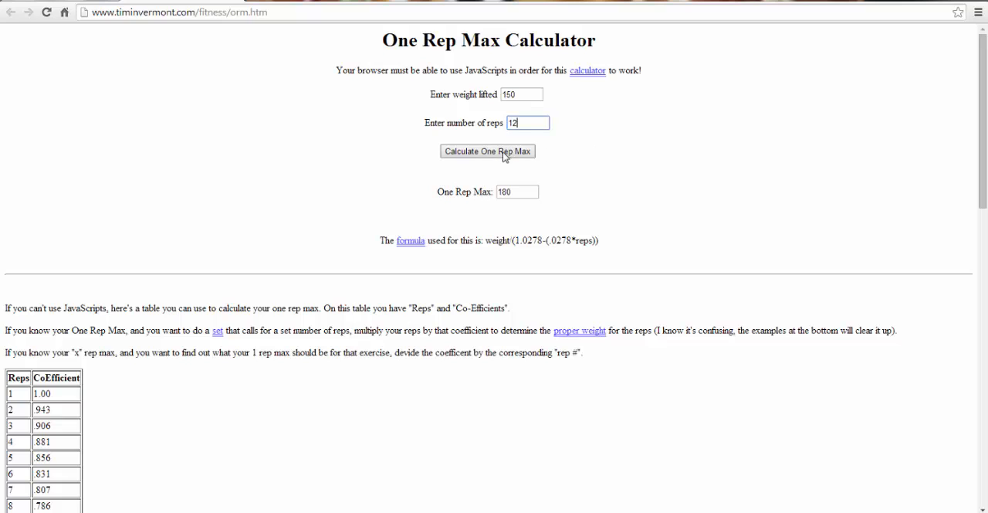
Calculate the one rep max for 150 at 12 reps, giving 216
{"action": "left_click", "coordinate": [488, 151]}
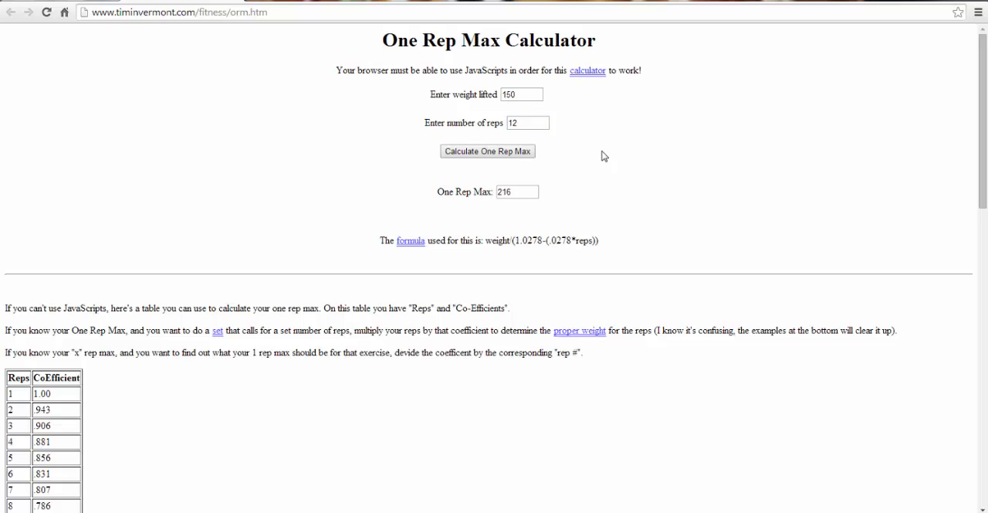
{"action": "mouse_move", "coordinate": [561, 138]}
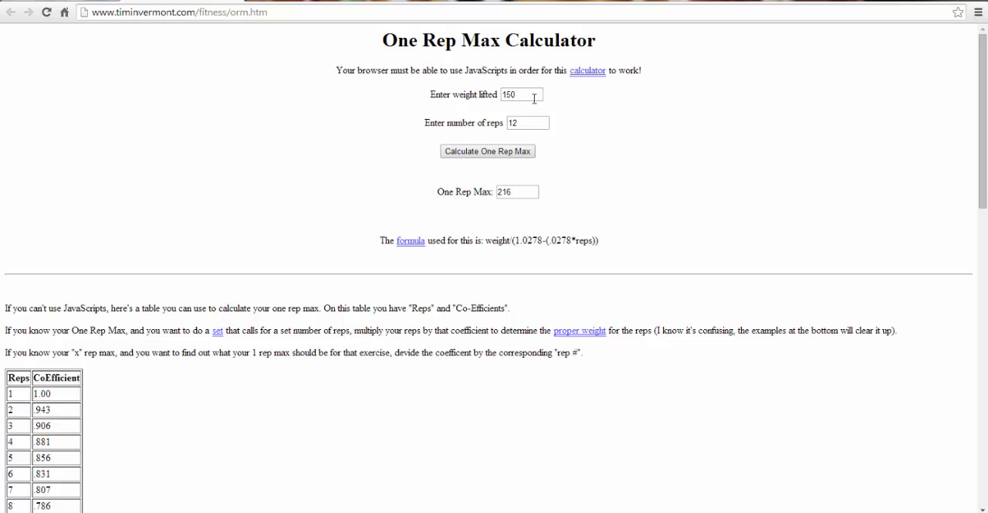
{"action": "mouse_move", "coordinate": [510, 191]}
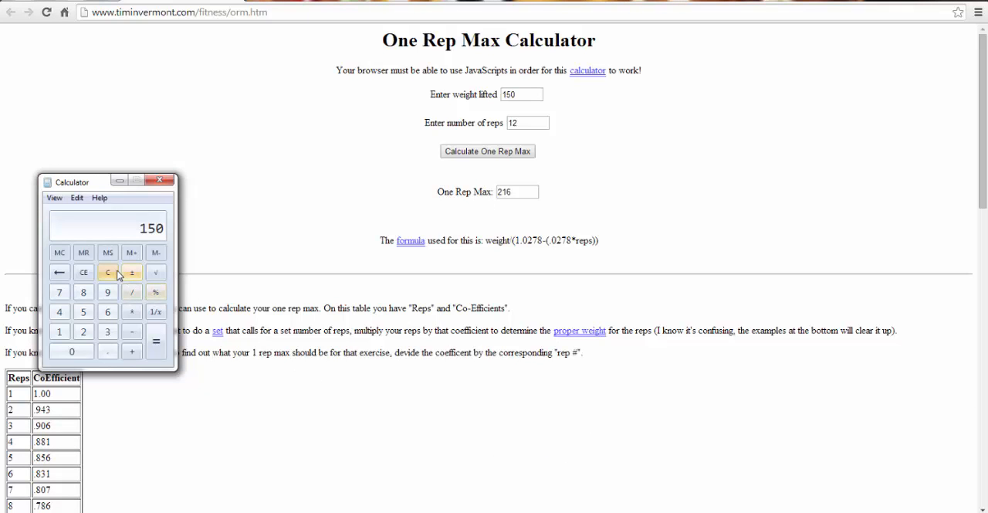
Finish the Windows Calculator check at 1.08 and close the calculator window
{"action": "left_click", "coordinate": [109, 272]}
{"action": "type", "text": "1.08"}
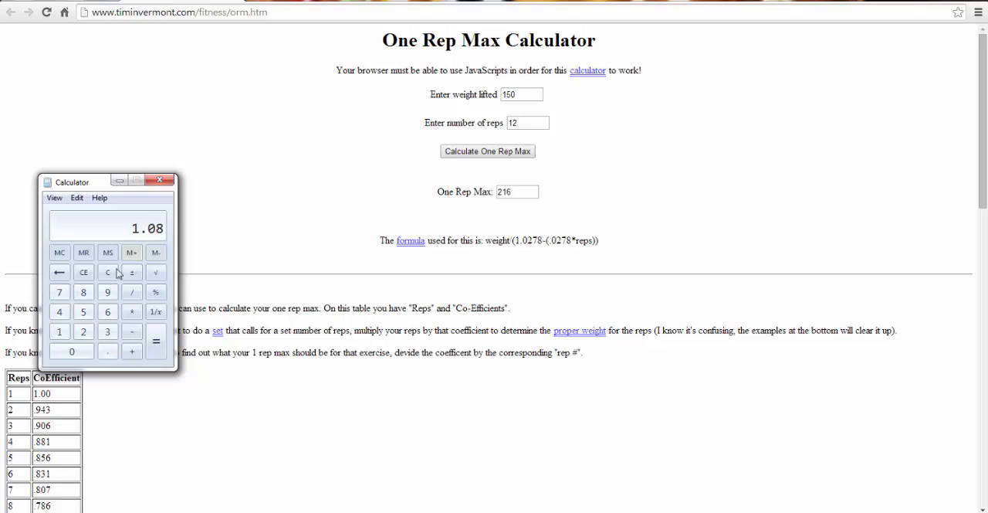
{"action": "left_click", "coordinate": [161, 179]}
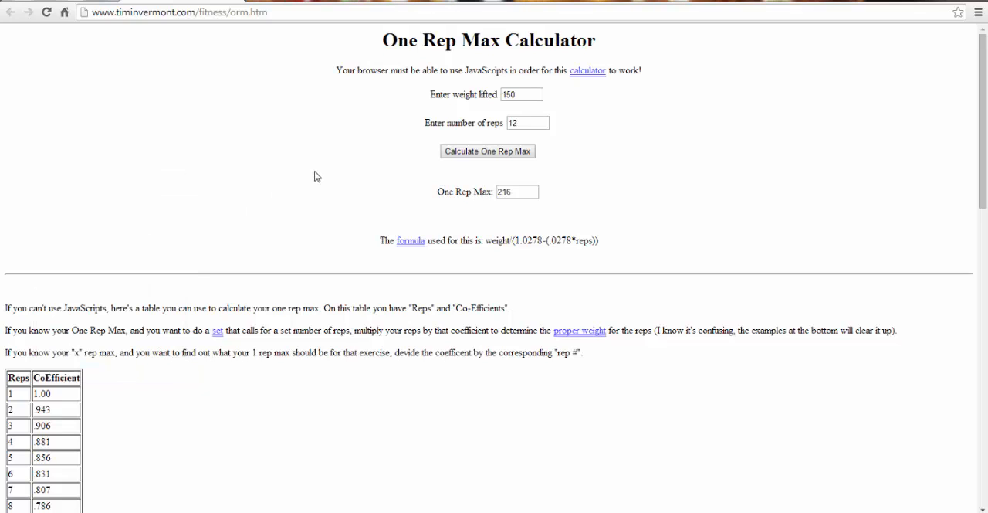
{"action": "mouse_move", "coordinate": [584, 219]}
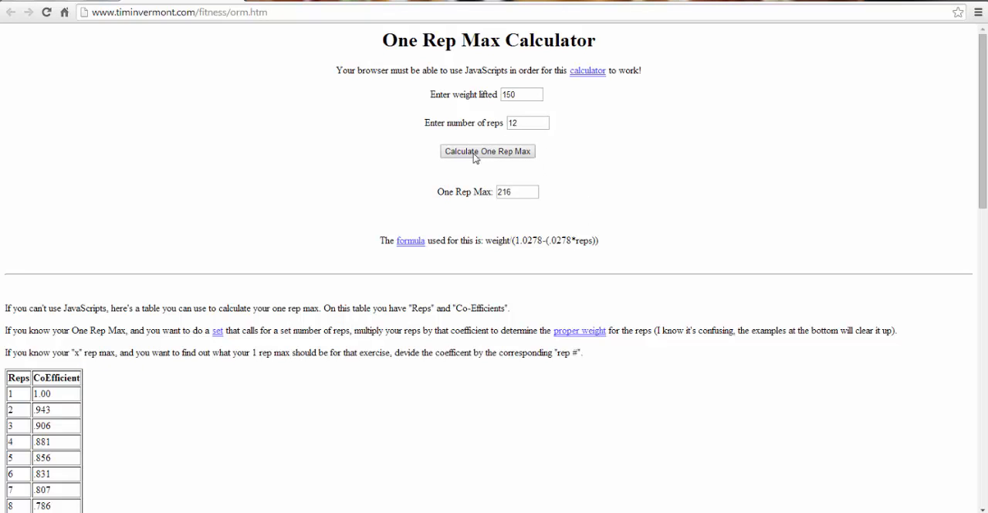
{"action": "mouse_move", "coordinate": [467, 193]}
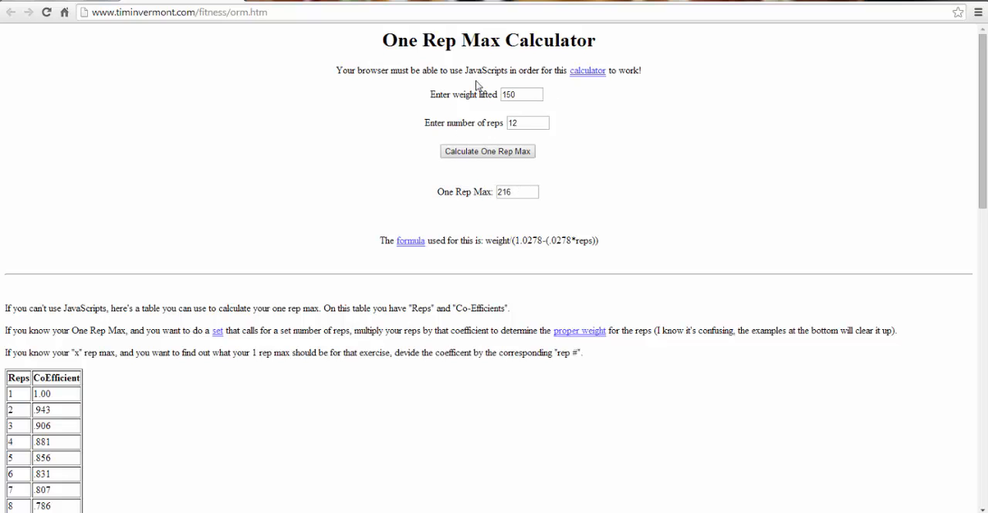
{"action": "mouse_move", "coordinate": [393, 145]}
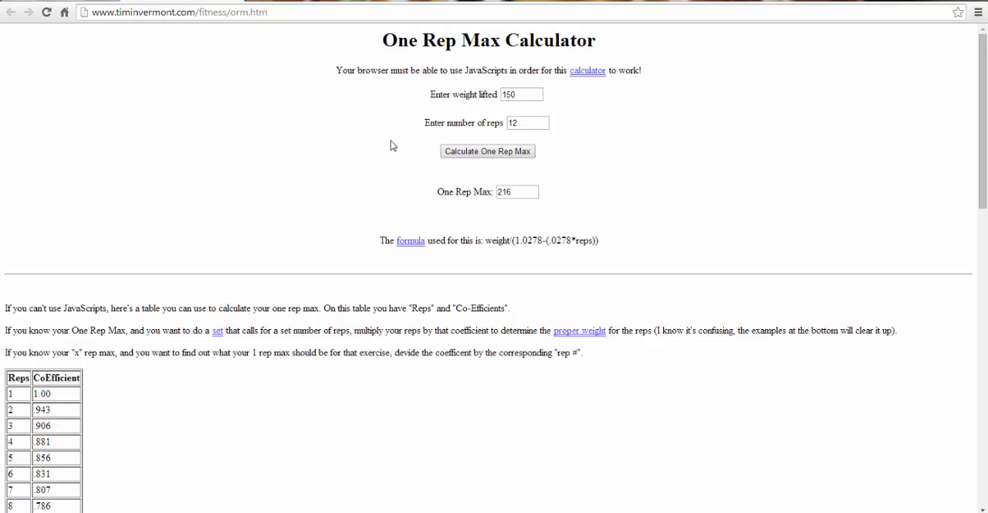
{"action": "mouse_move", "coordinate": [584, 164]}
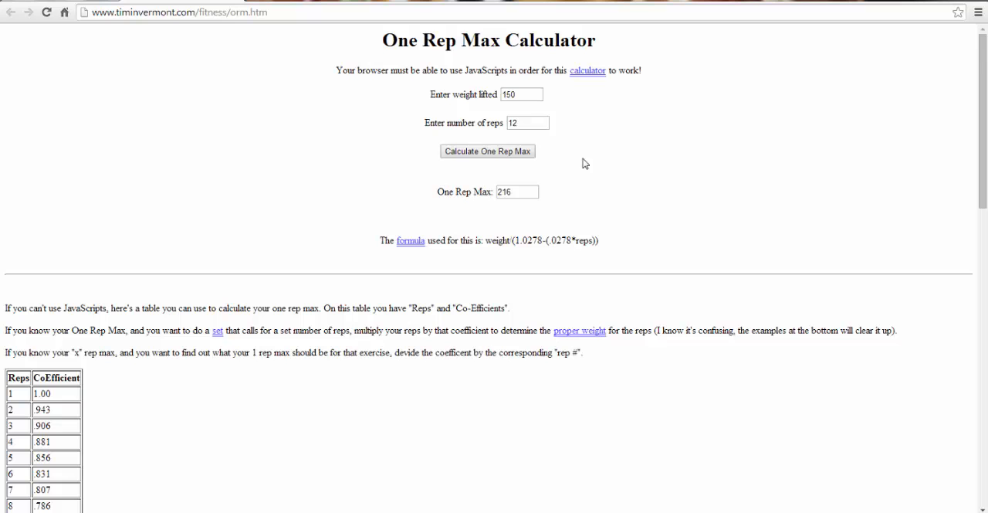
{"action": "mouse_move", "coordinate": [553, 120]}
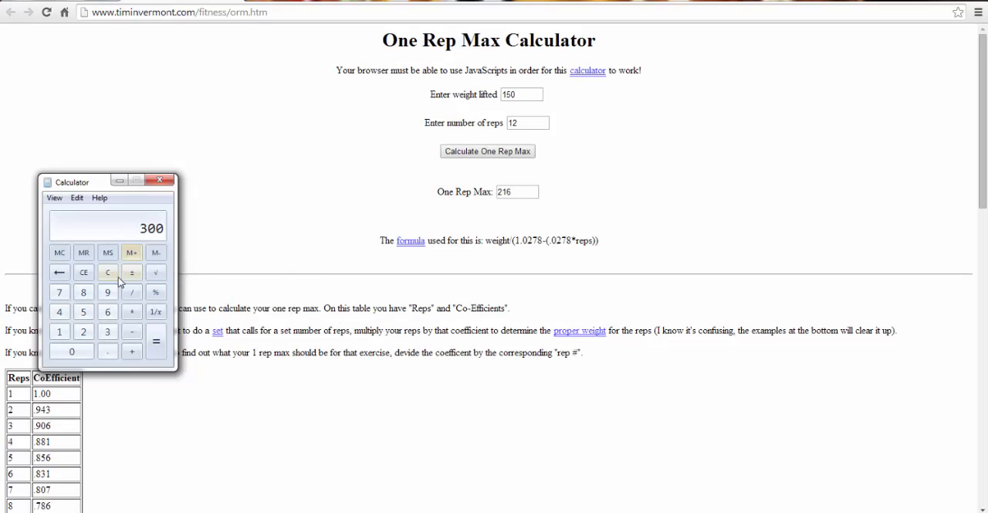
Multiply 300 by 0.95 to get 285, then by 0.95 again to get 270.75
{"action": "left_click", "coordinate": [108, 272]}
{"action": "type", "text": "0.95"}
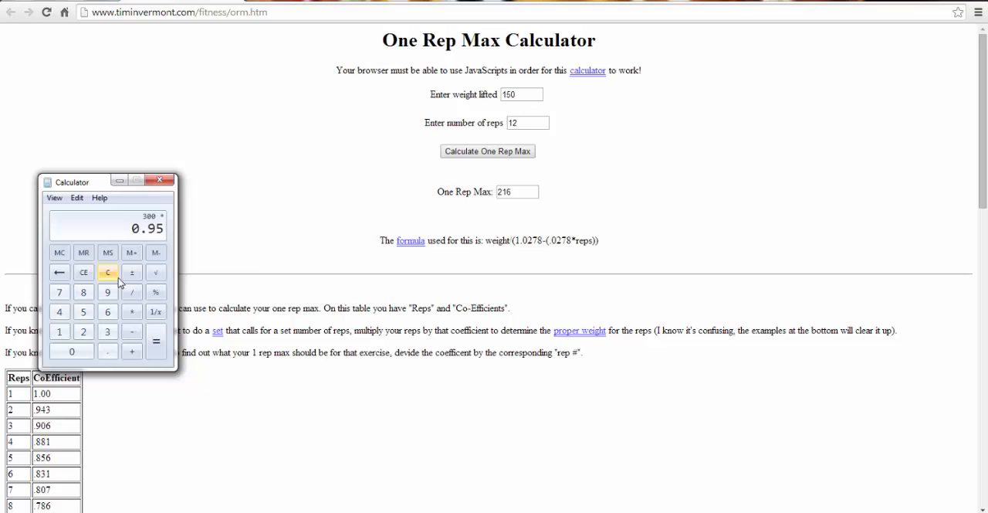
{"action": "left_click", "coordinate": [154, 341]}
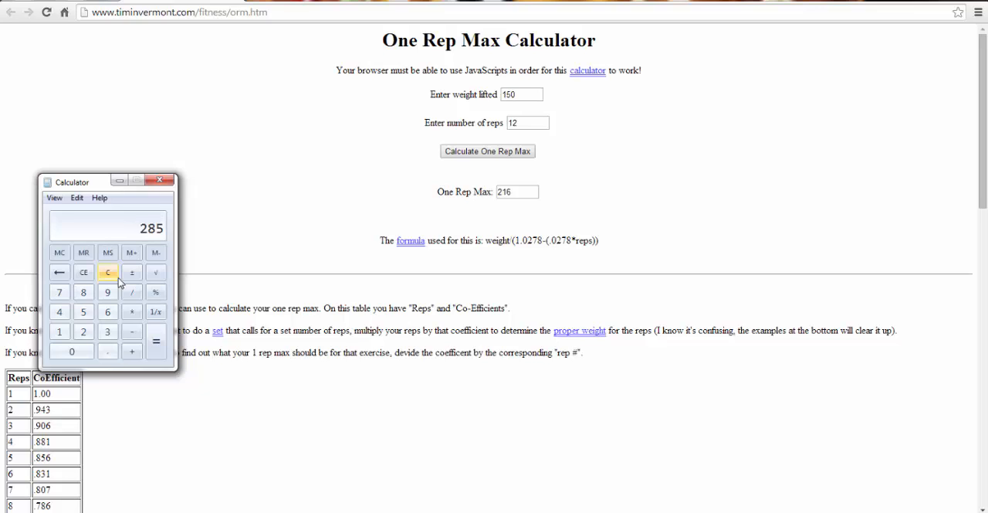
{"action": "left_click", "coordinate": [108, 272]}
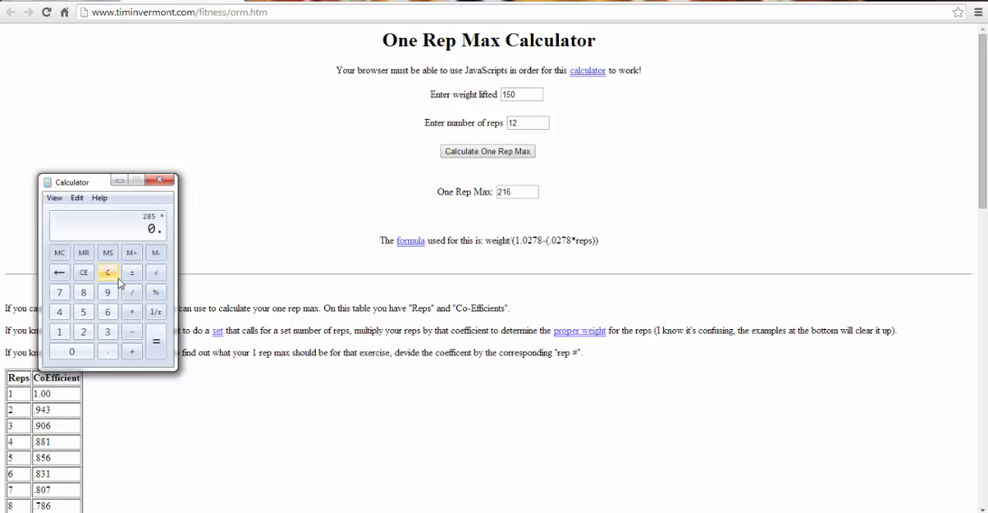
{"action": "left_click", "coordinate": [108, 290]}
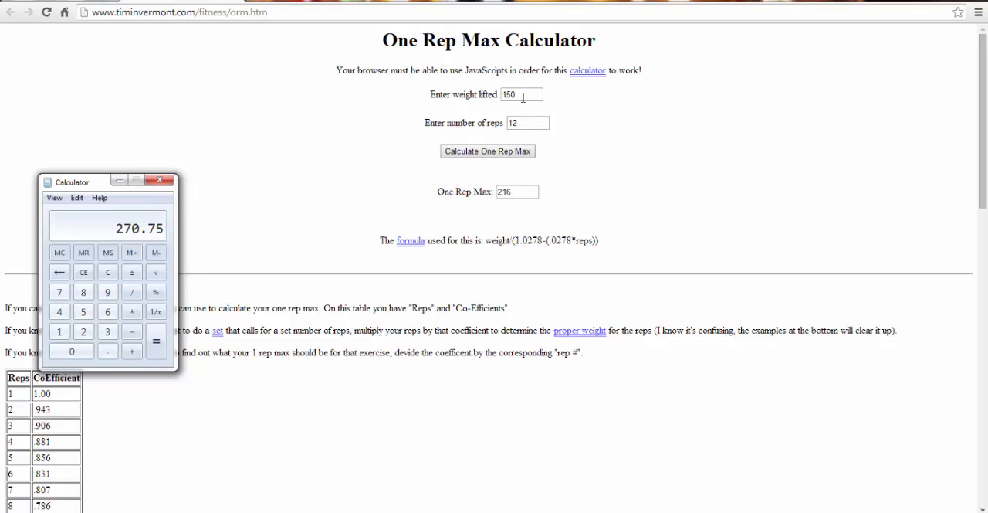
Enter weight 275 and 4 reps and calculate a one rep max of 300
{"action": "type", "text": "275"}
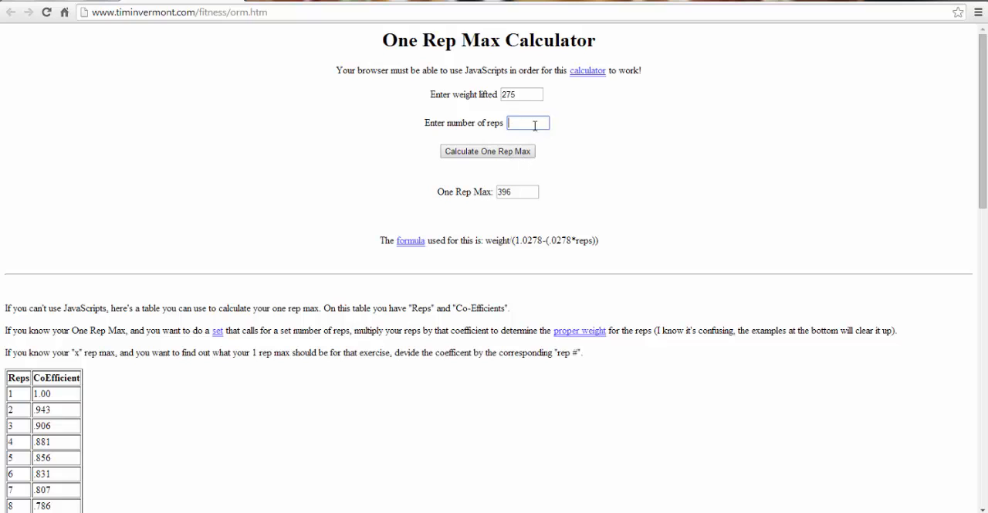
{"action": "type", "text": "4"}
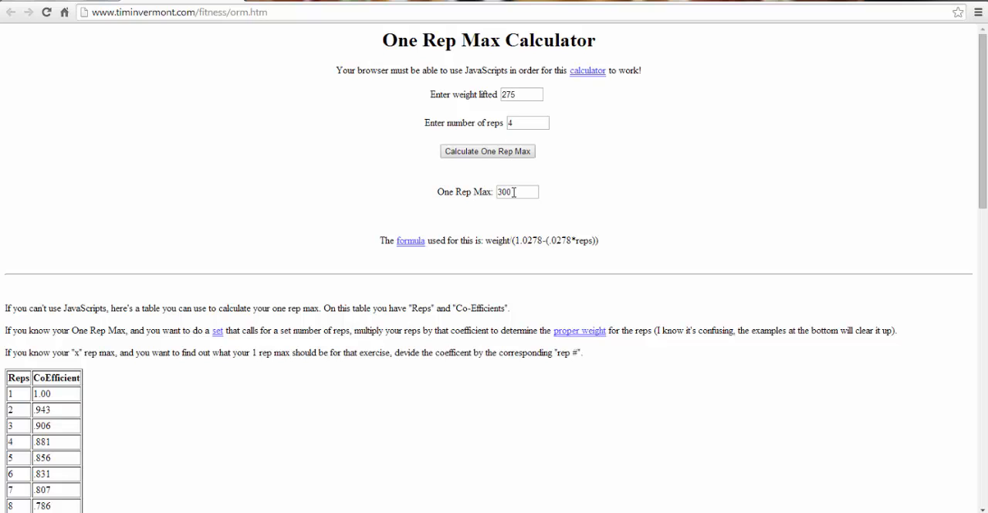
{"action": "mouse_move", "coordinate": [585, 176]}
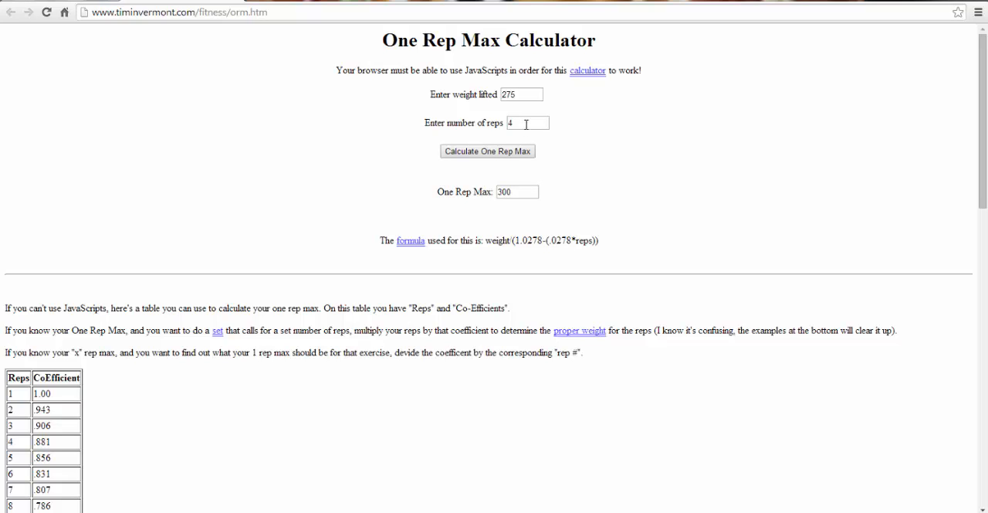
Change the reps for 275 to 6 and recalculate, giving about 319
{"action": "left_click", "coordinate": [528, 123]}
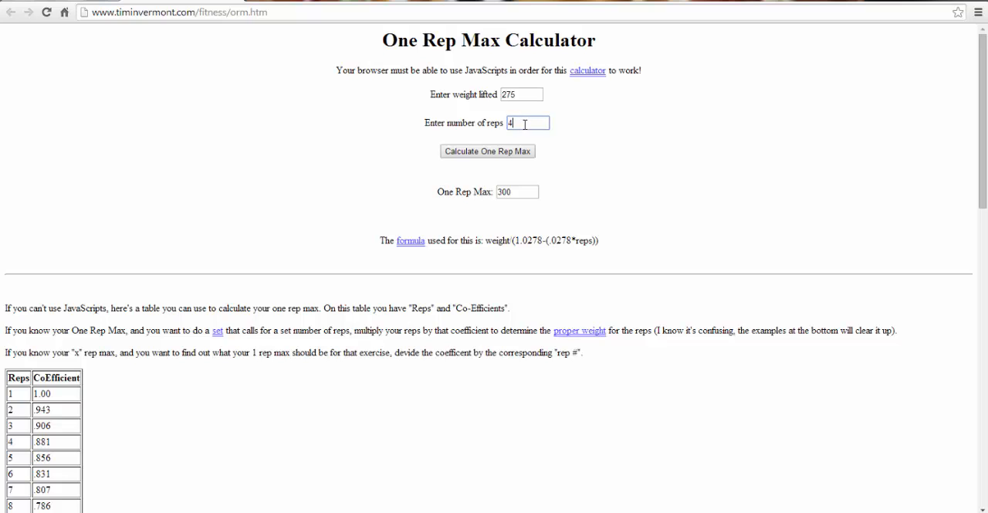
{"action": "type", "text": "5"}
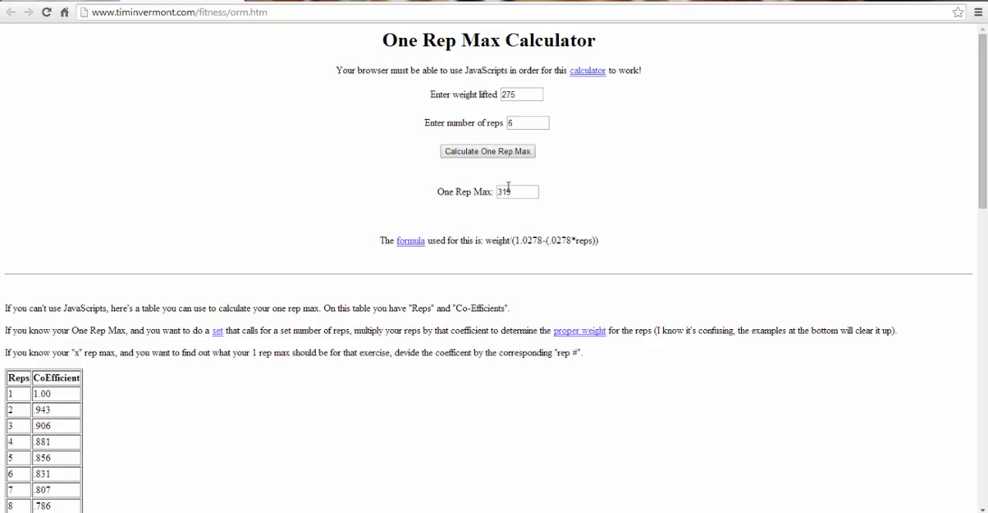
{"action": "mouse_move", "coordinate": [514, 175]}
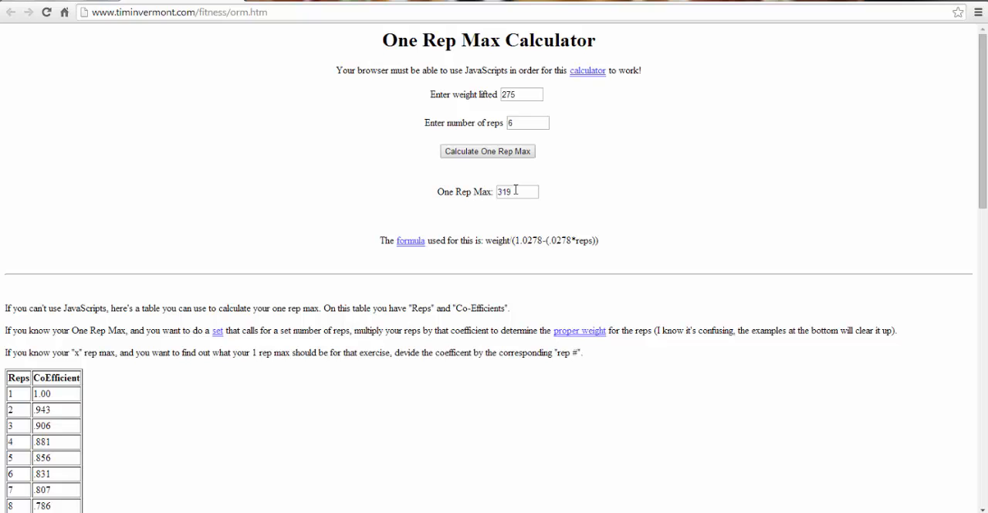
{"action": "mouse_move", "coordinate": [528, 122]}
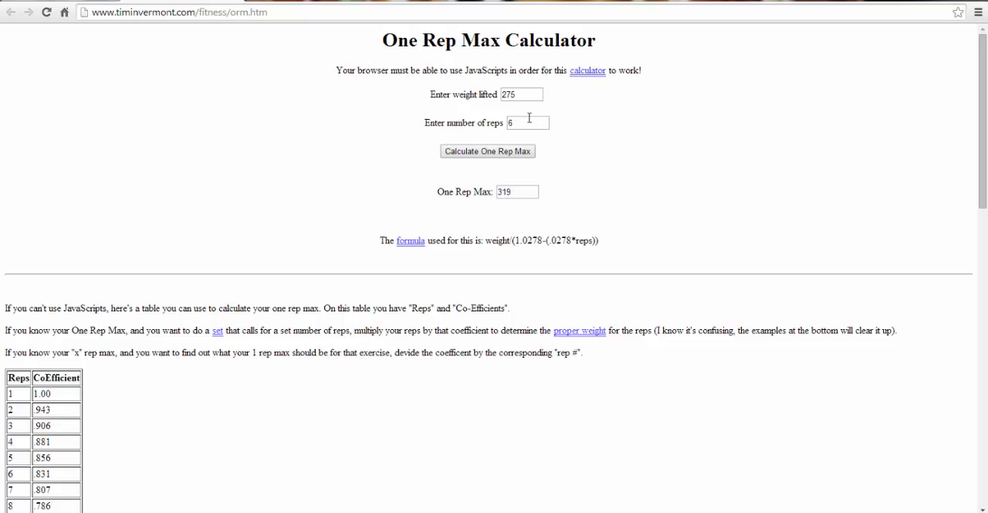
{"action": "mouse_move", "coordinate": [605, 135]}
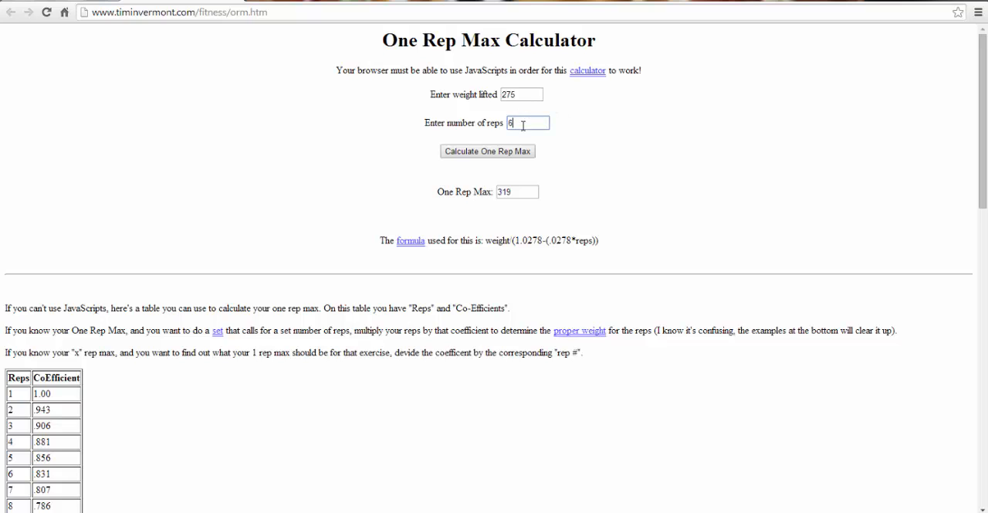
Change the reps for 275 to 2 and recalculate, giving 283
{"action": "type", "text": "2"}
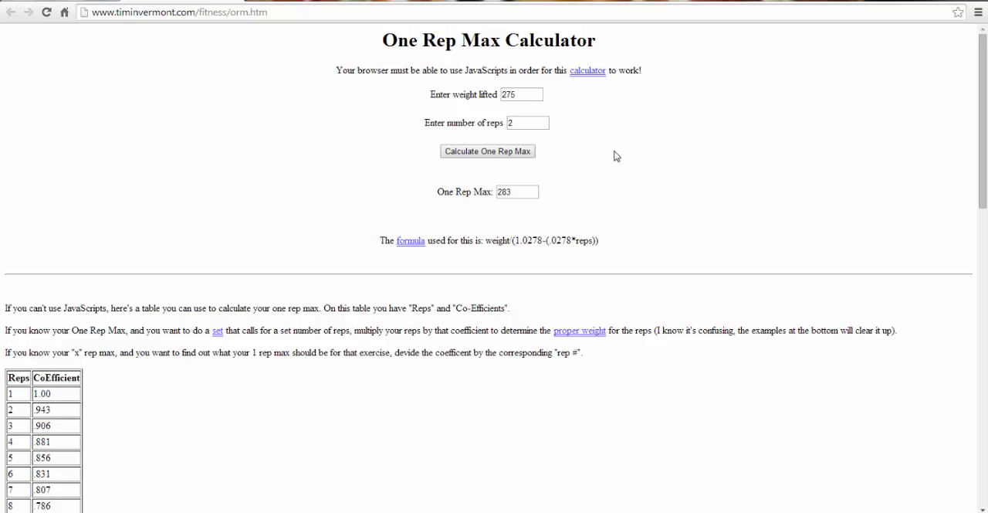
{"action": "mouse_move", "coordinate": [392, 31]}
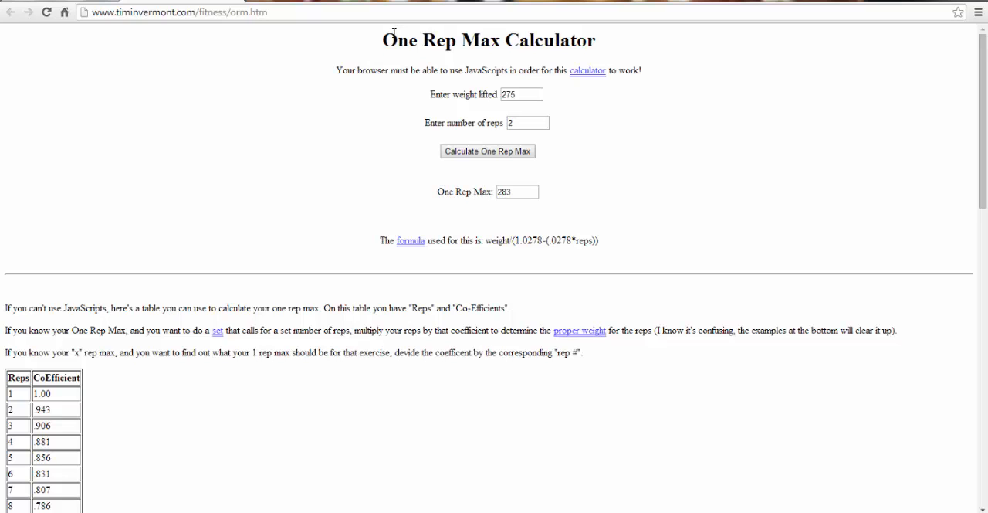
{"action": "mouse_move", "coordinate": [377, 40]}
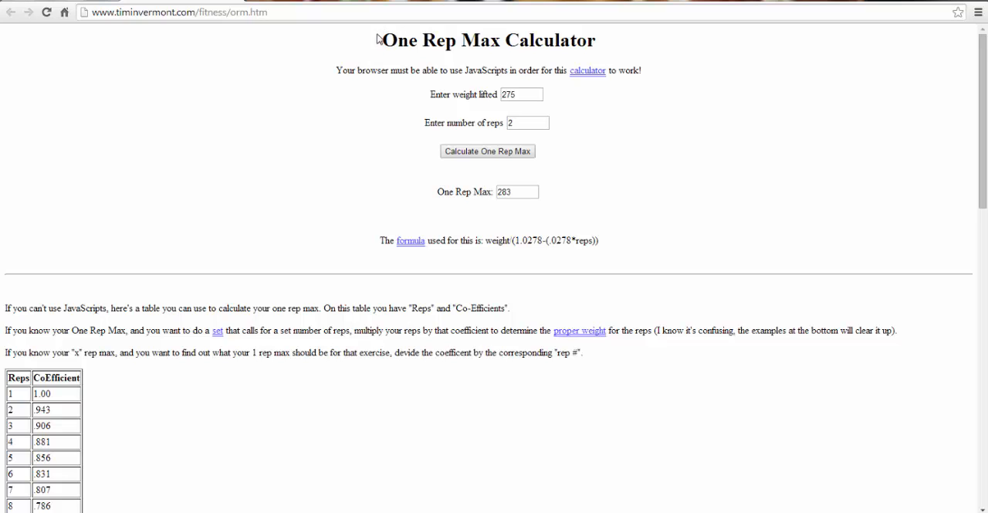
{"action": "mouse_move", "coordinate": [352, 107]}
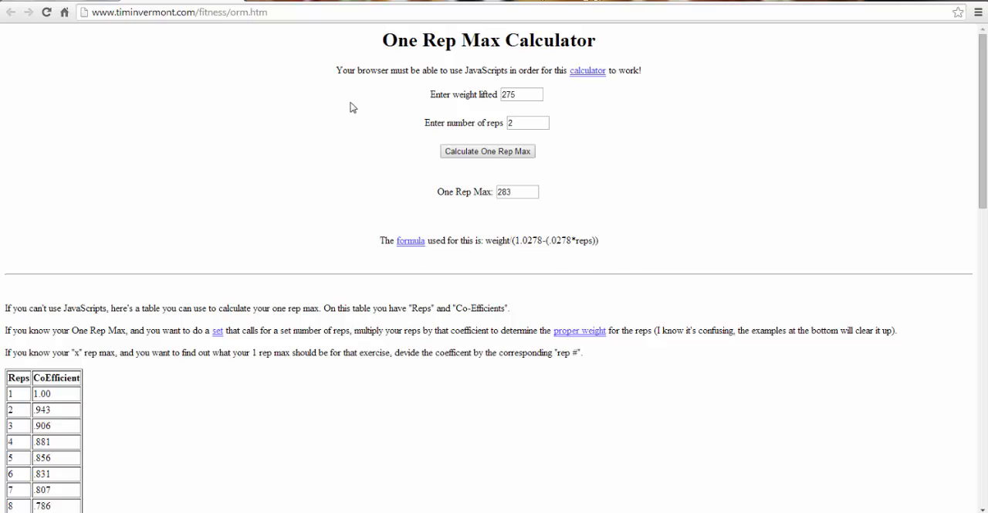
{"action": "mouse_move", "coordinate": [332, 179]}
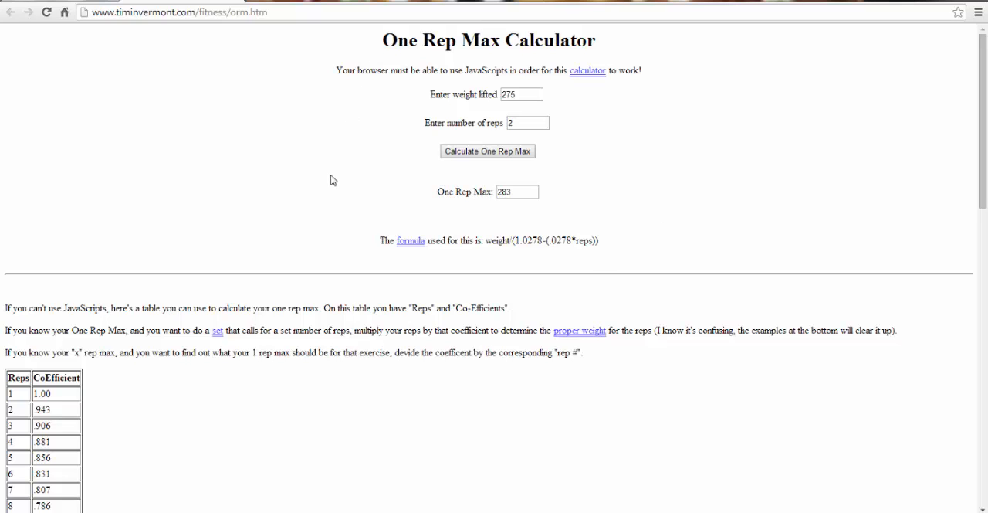
{"action": "mouse_move", "coordinate": [321, 173]}
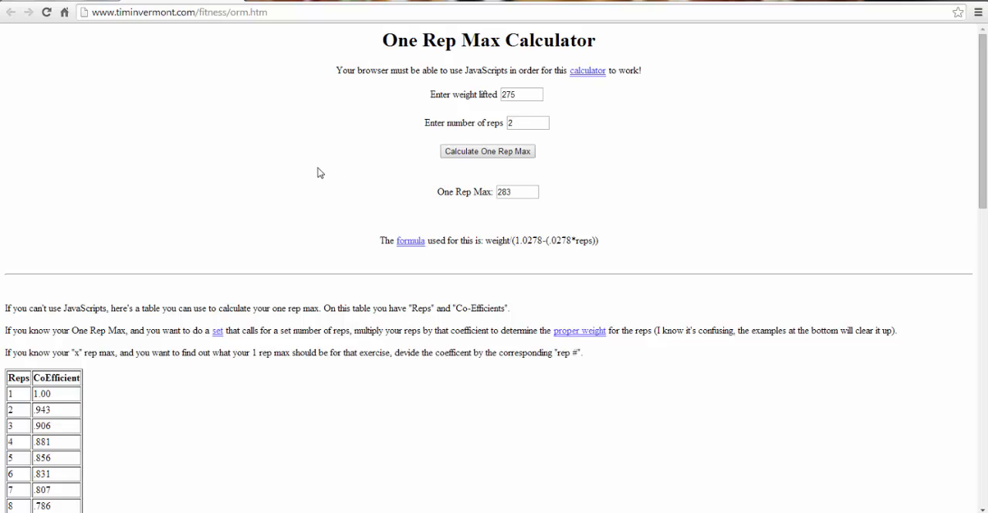